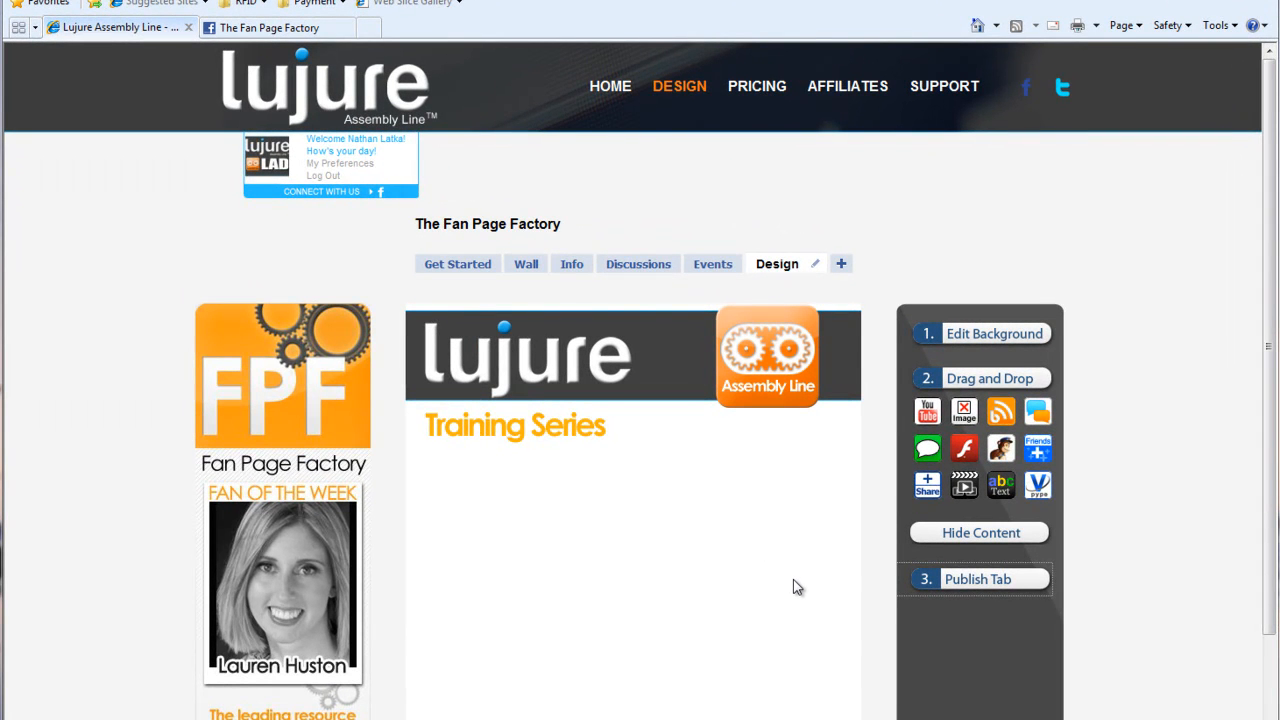
mouse_move(798, 570)
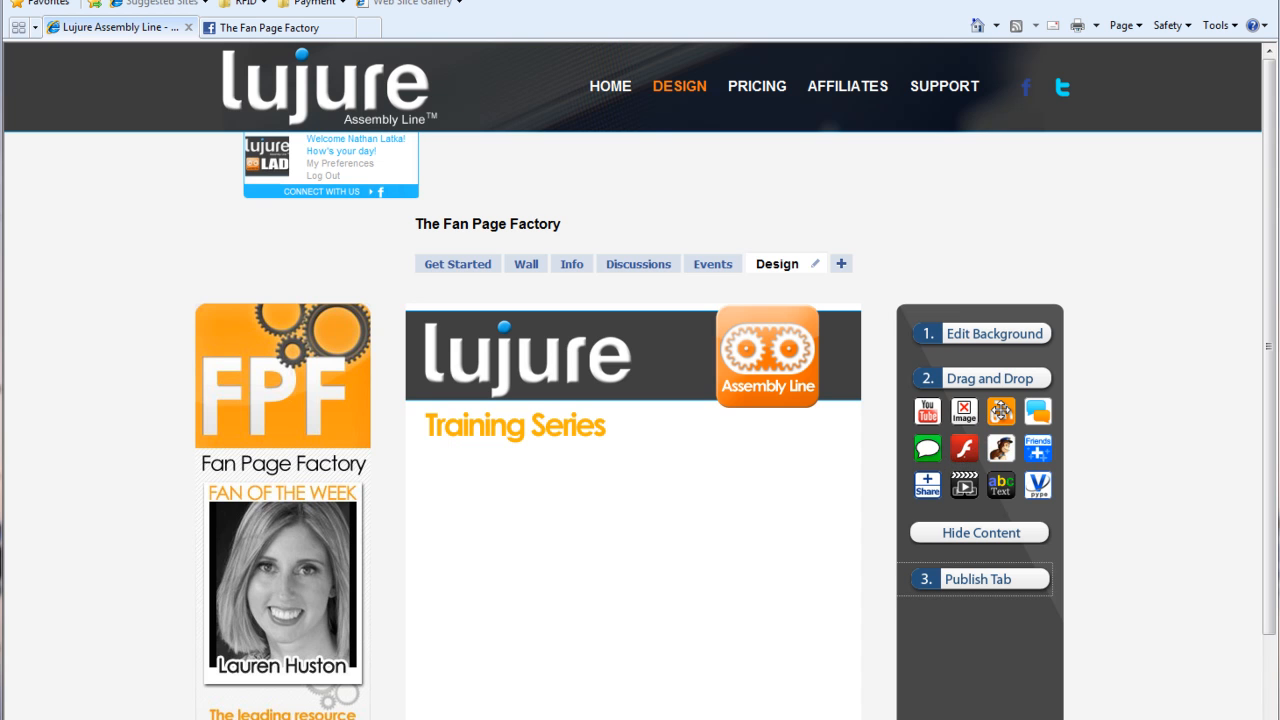
mouse_move(1000, 412)
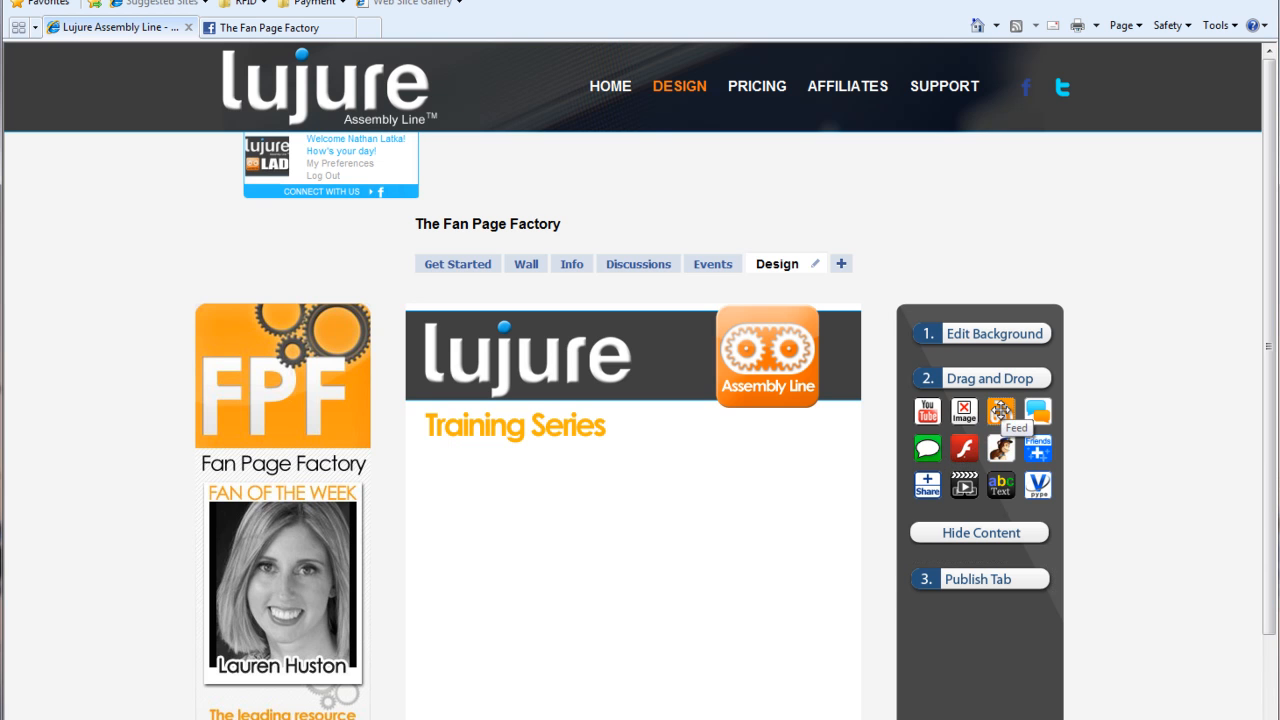
- Place a Feed widget under the Training Series banner, set to Twitter with username nathanlatka
left_click_drag(1000, 412, 876, 472)
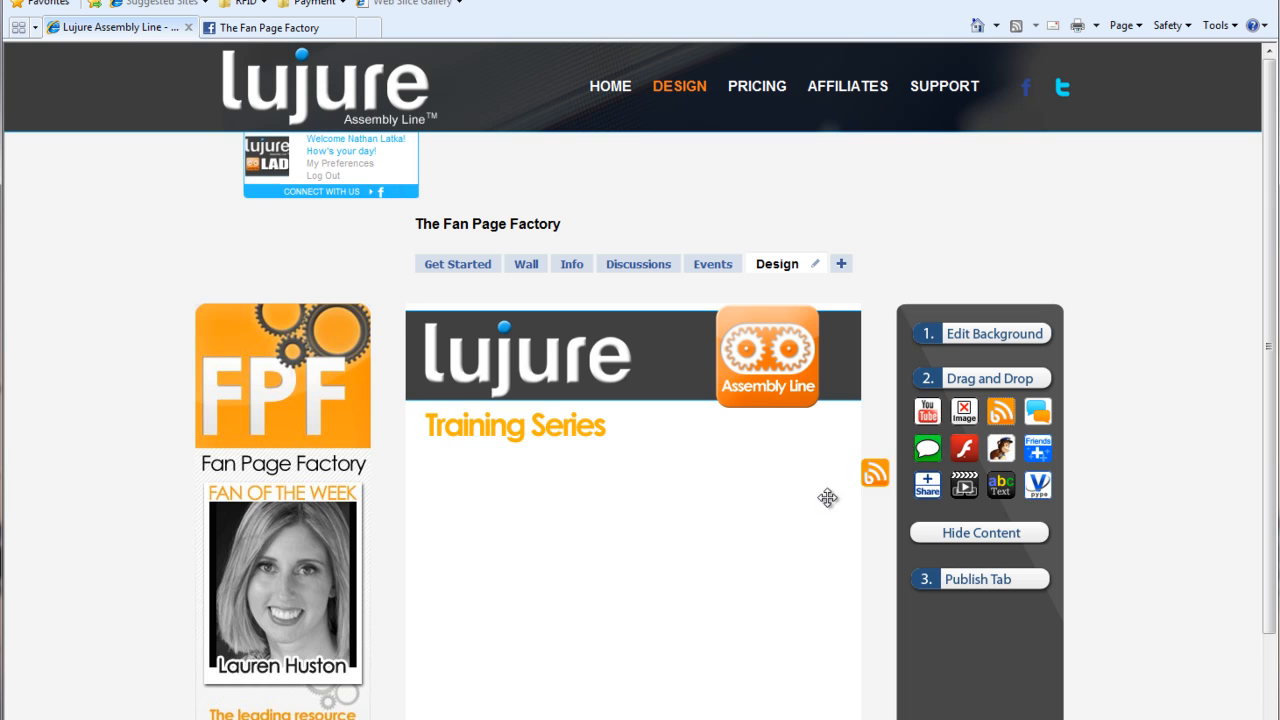
left_click_drag(874, 472, 484, 528)
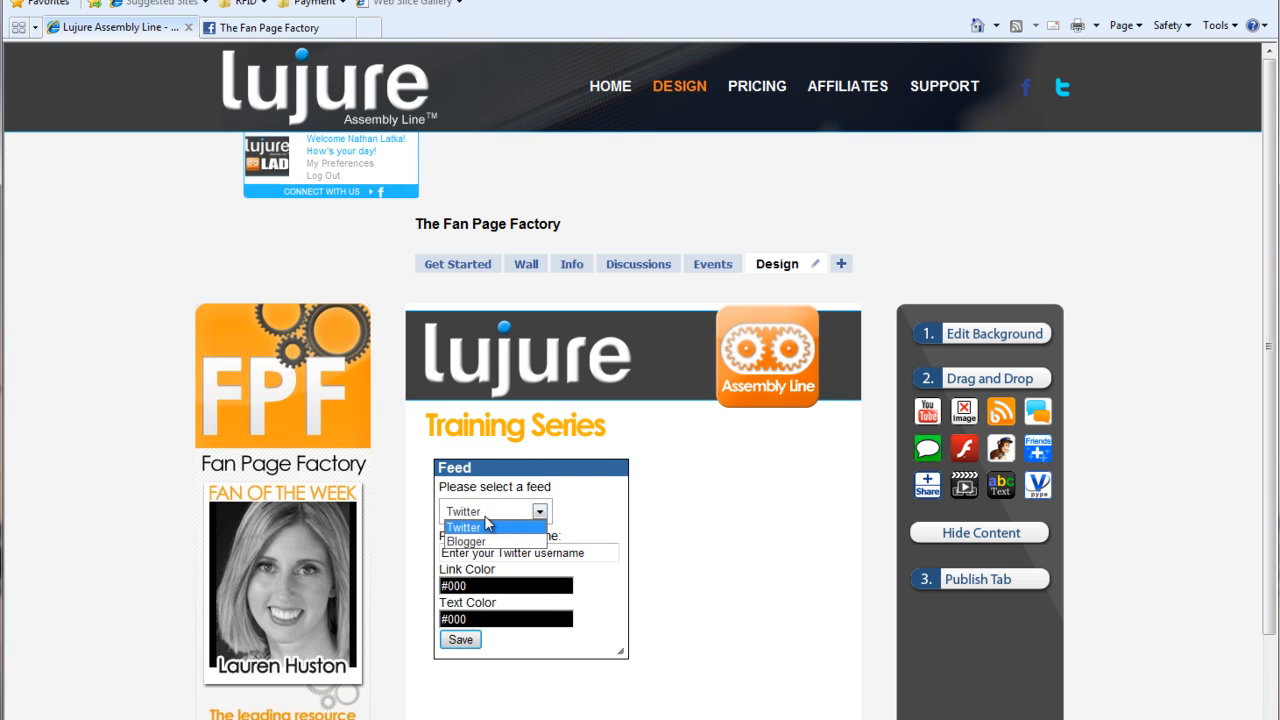
left_click(464, 528)
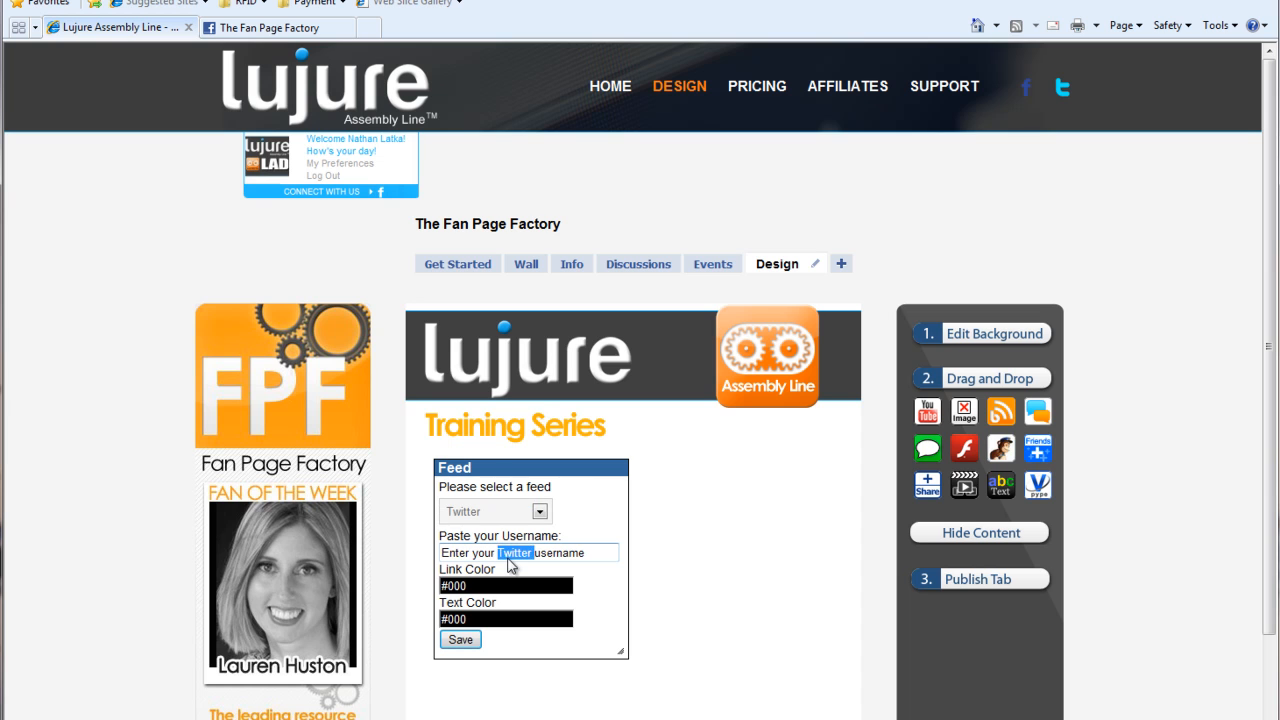
type("nathanlatka")
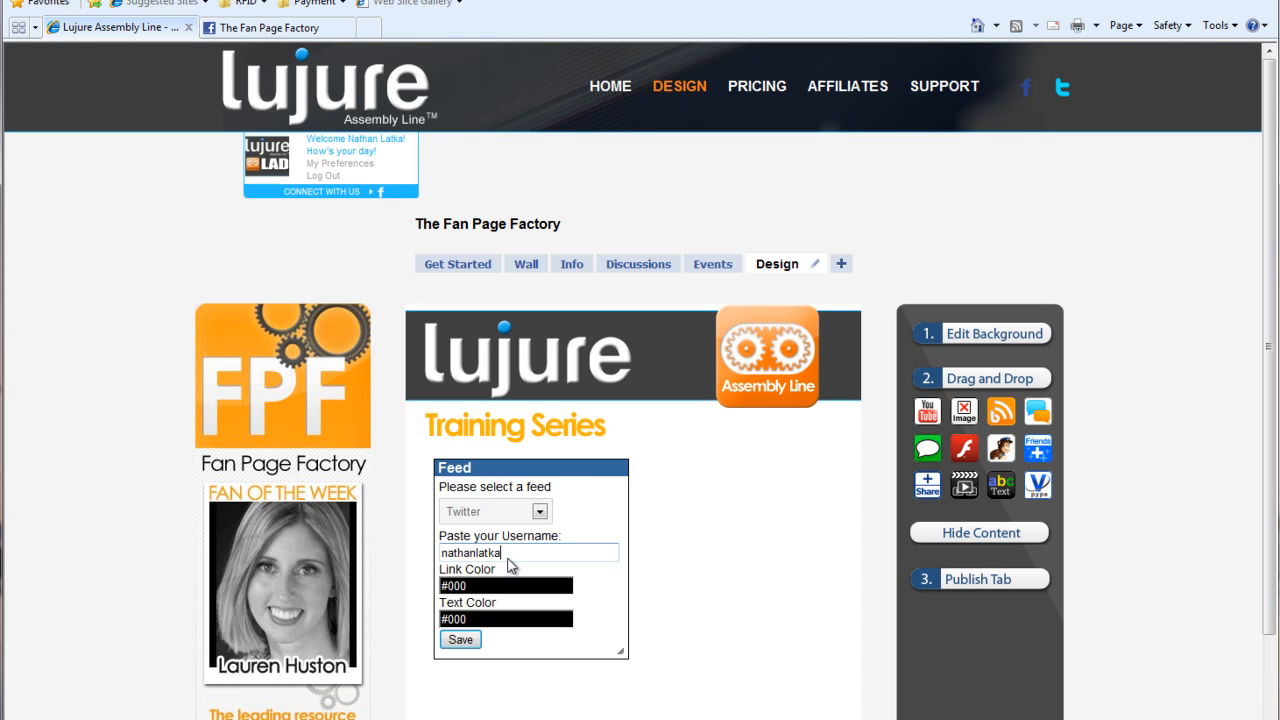
mouse_move(484, 568)
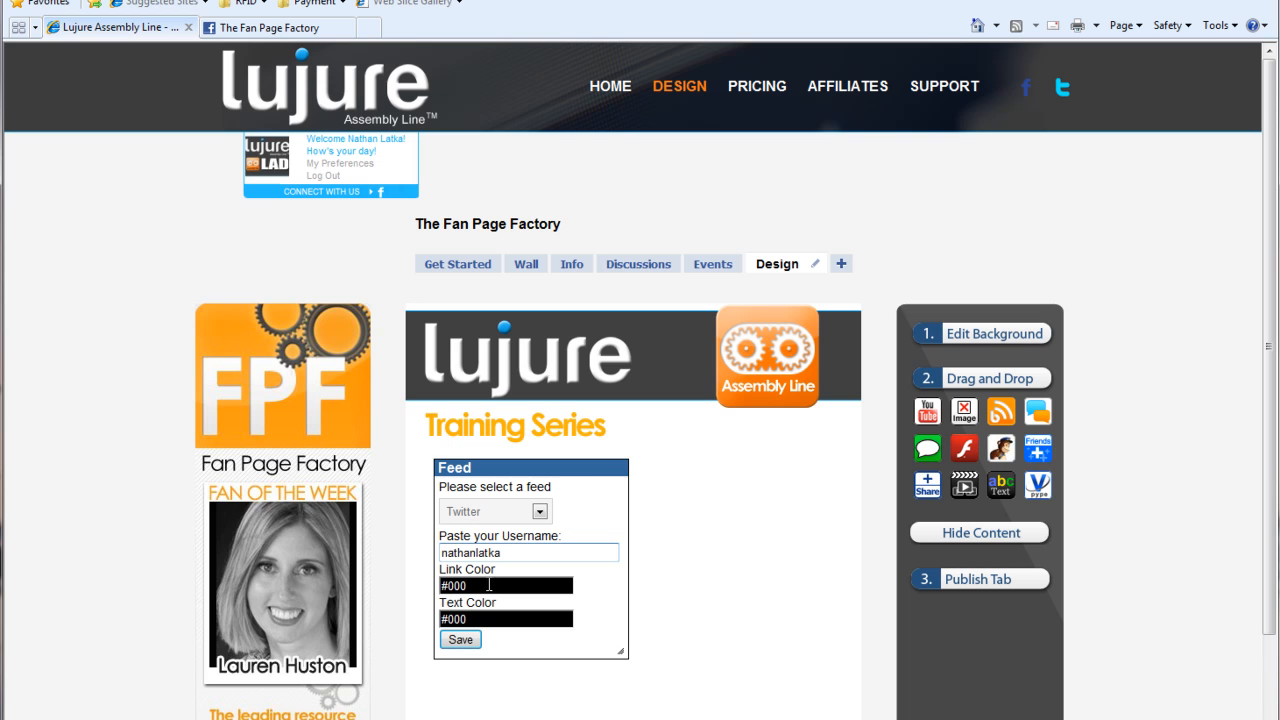
- Set link colour to orange and text colour to dark grey #404040, then save the feed
left_click(504, 584)
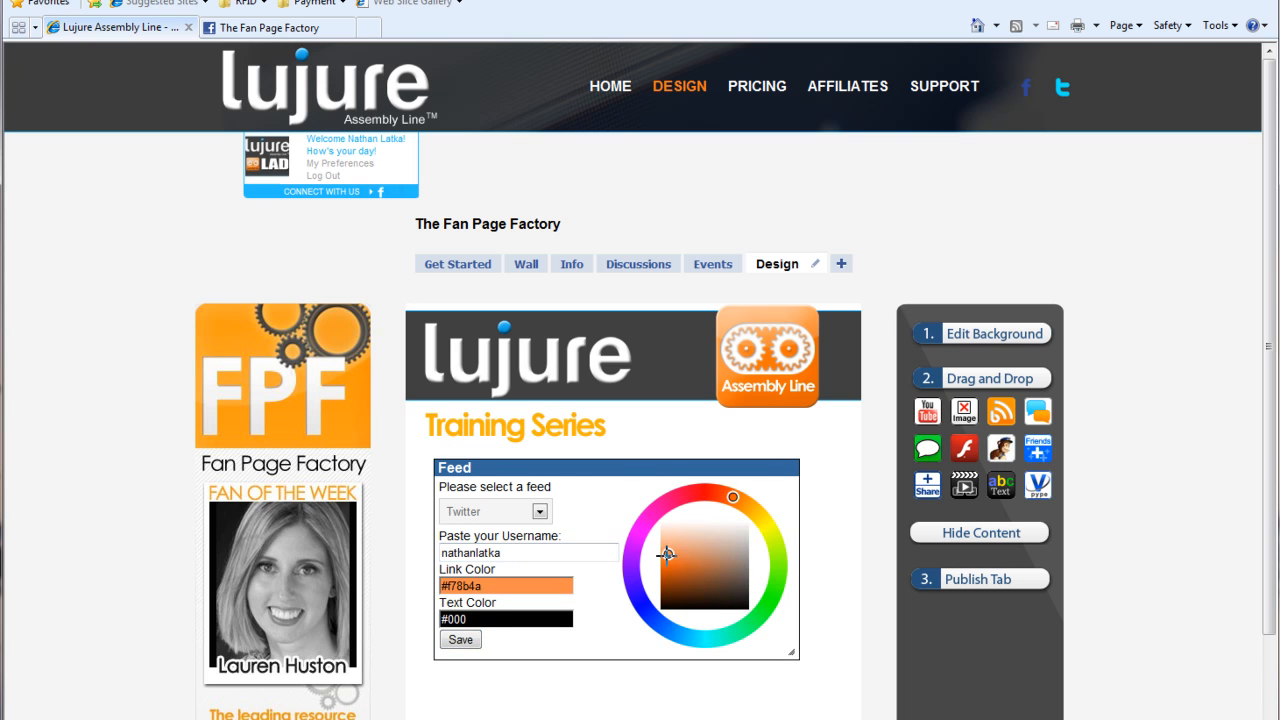
left_click(730, 512)
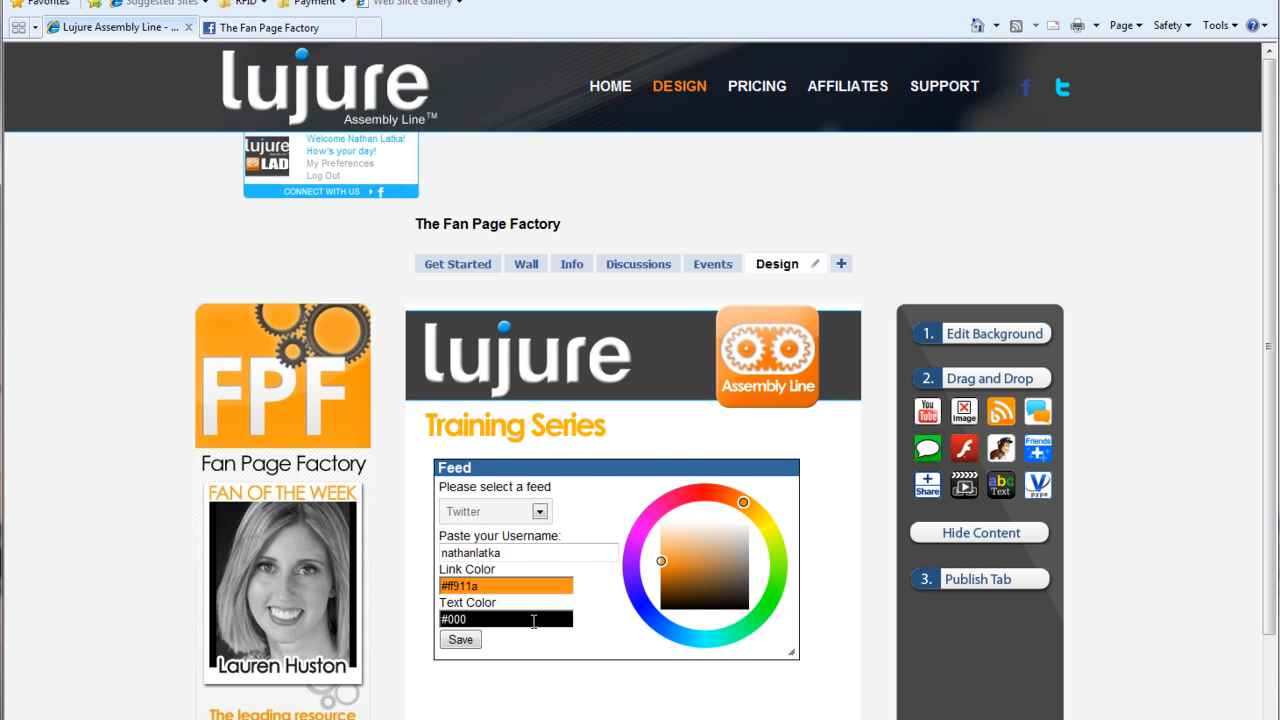
left_click(704, 492)
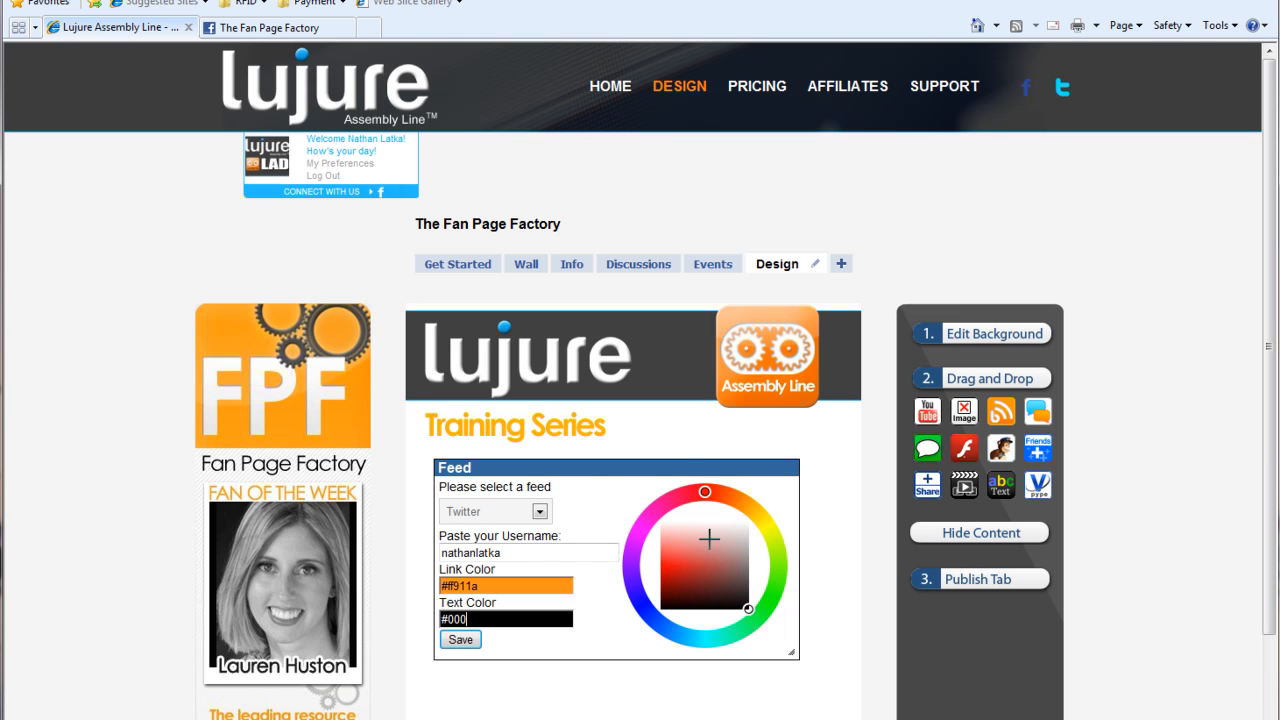
left_click(756, 588)
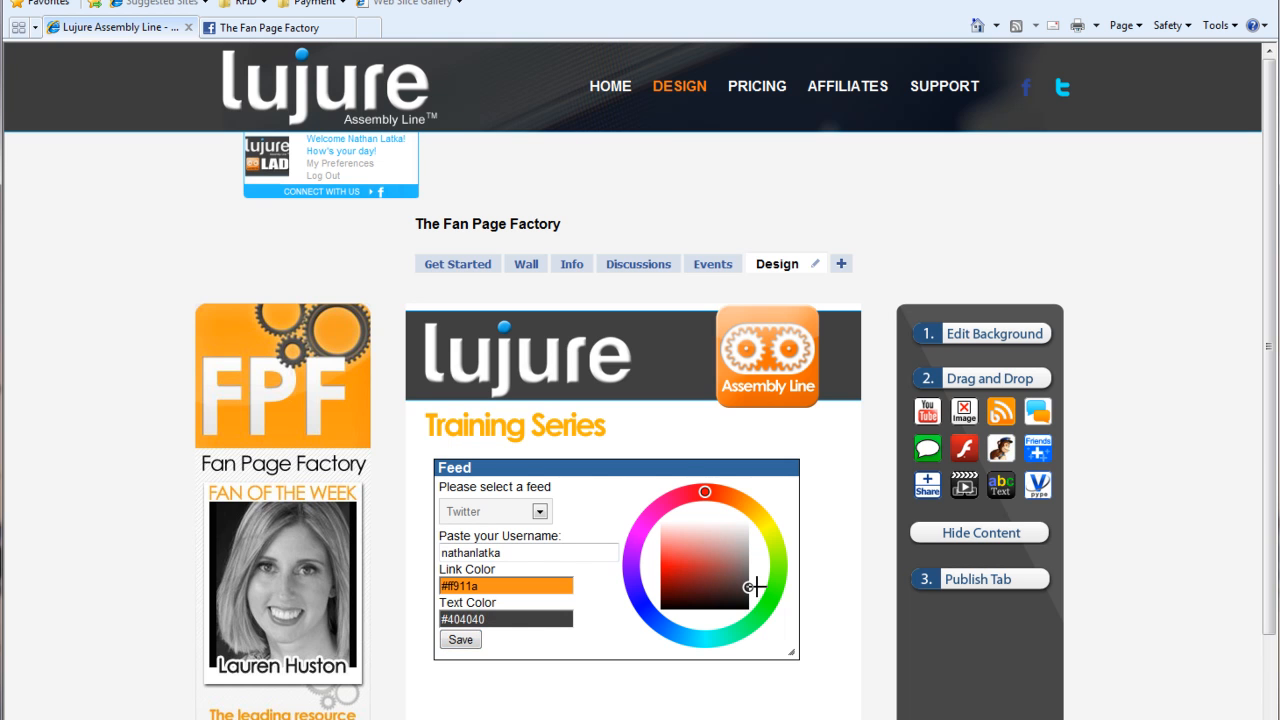
left_click(460, 640)
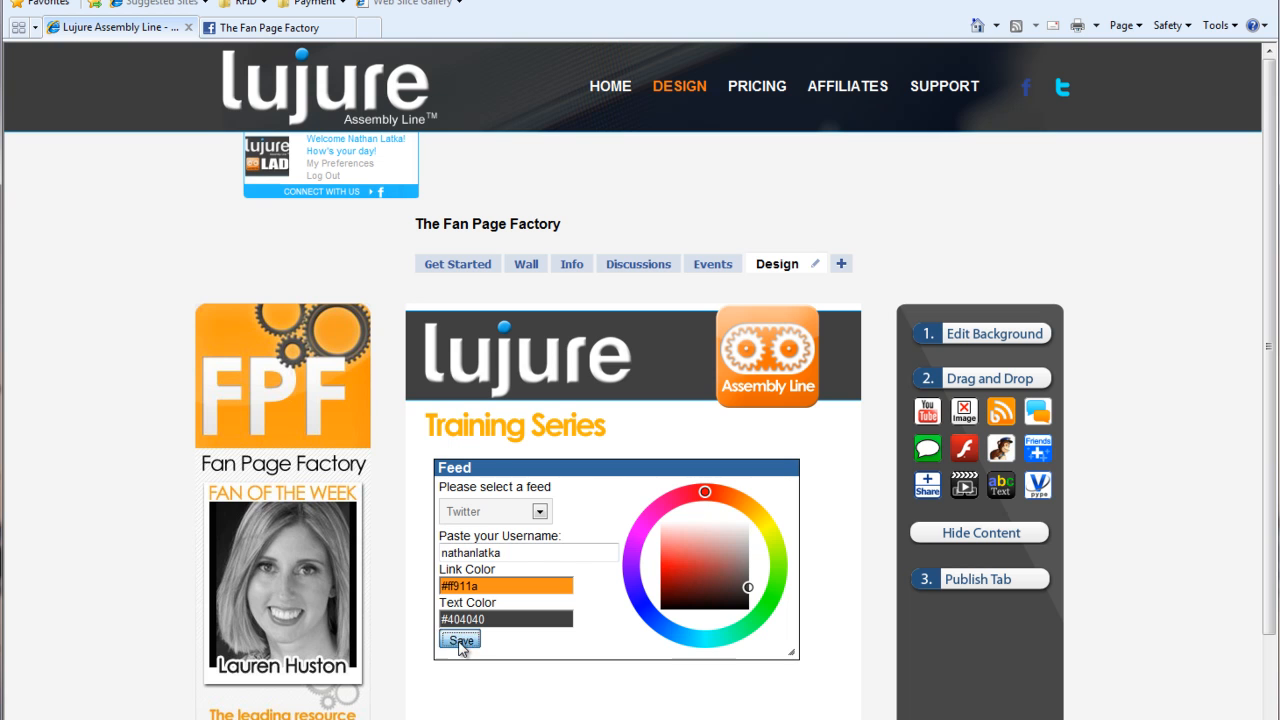
left_click(460, 640)
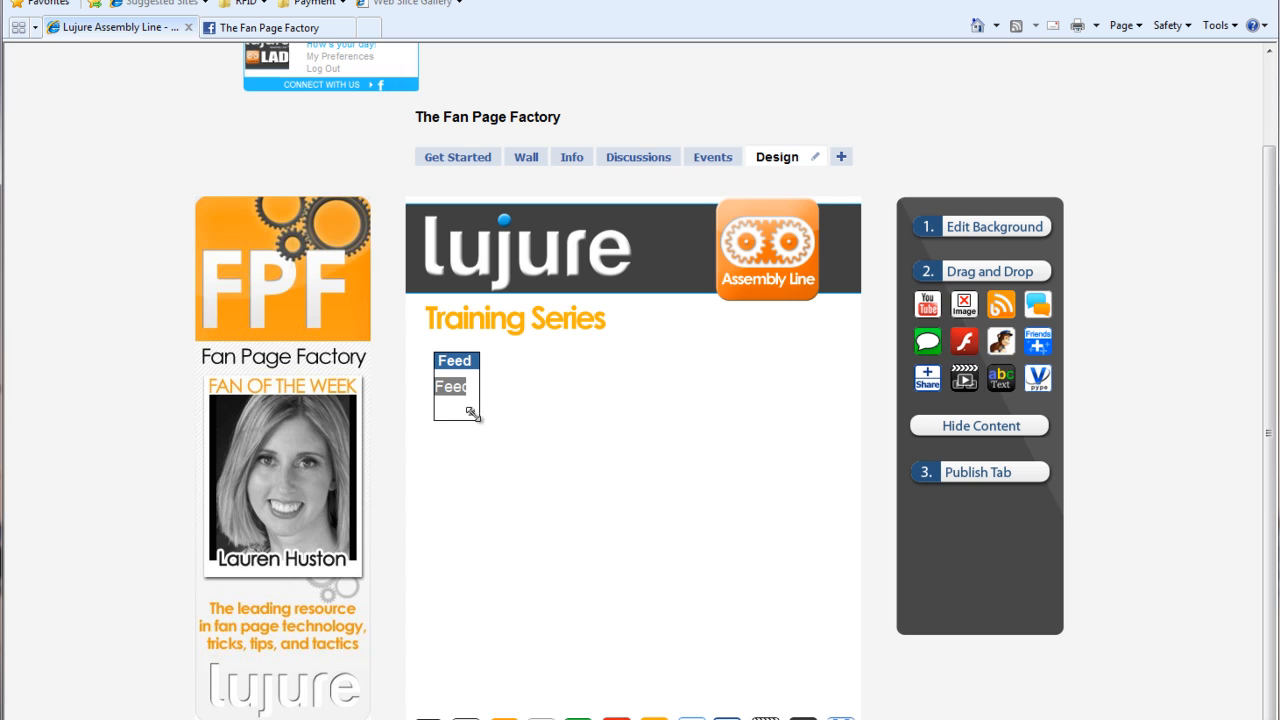
- Resize the feed to span the tab width and publish the tab to the fan page
left_click_drag(476, 412, 840, 680)
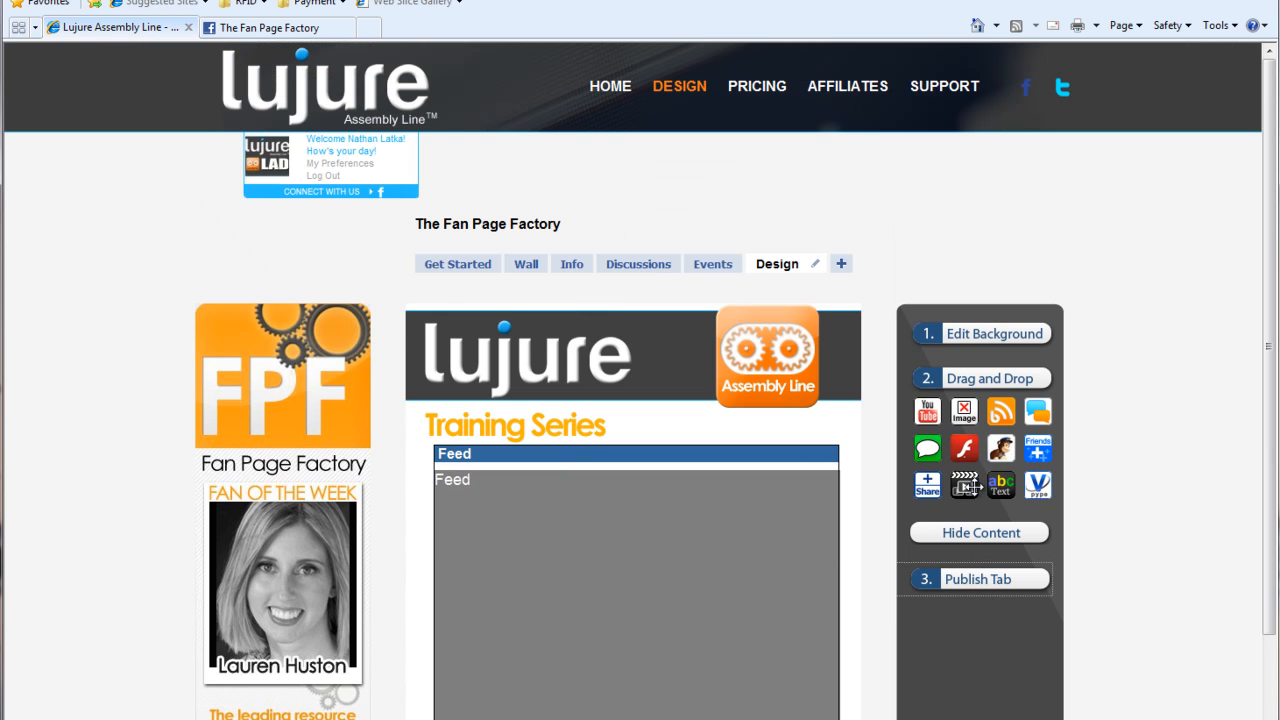
left_click(976, 578)
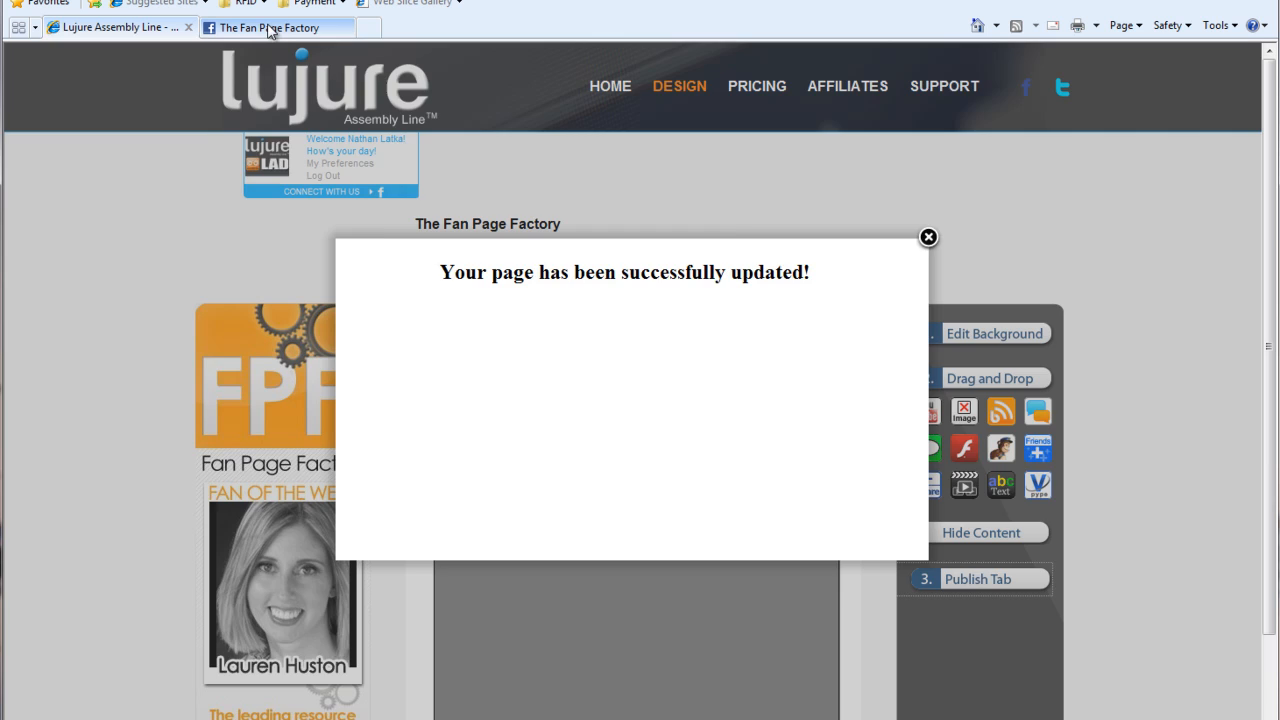
- View the Fan Page Factory page on Facebook showing the live nathanlatka Twitter feed
left_click(928, 236)
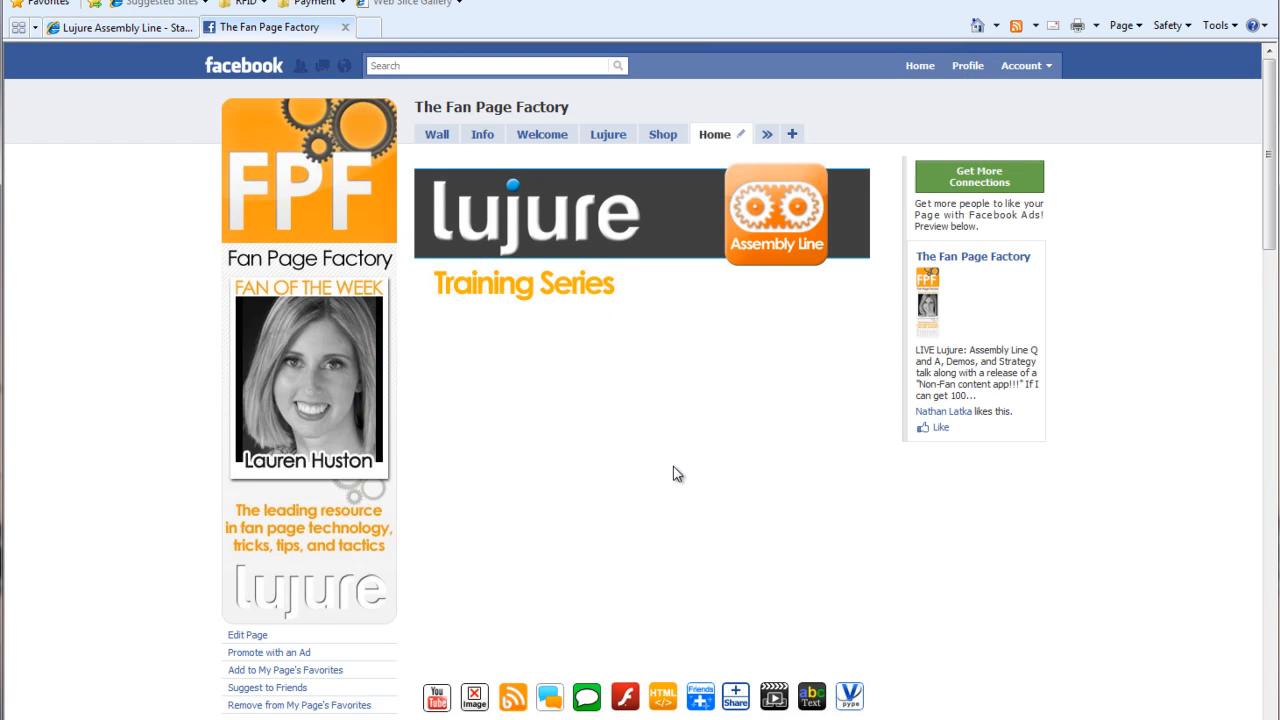
scroll("down", 3)
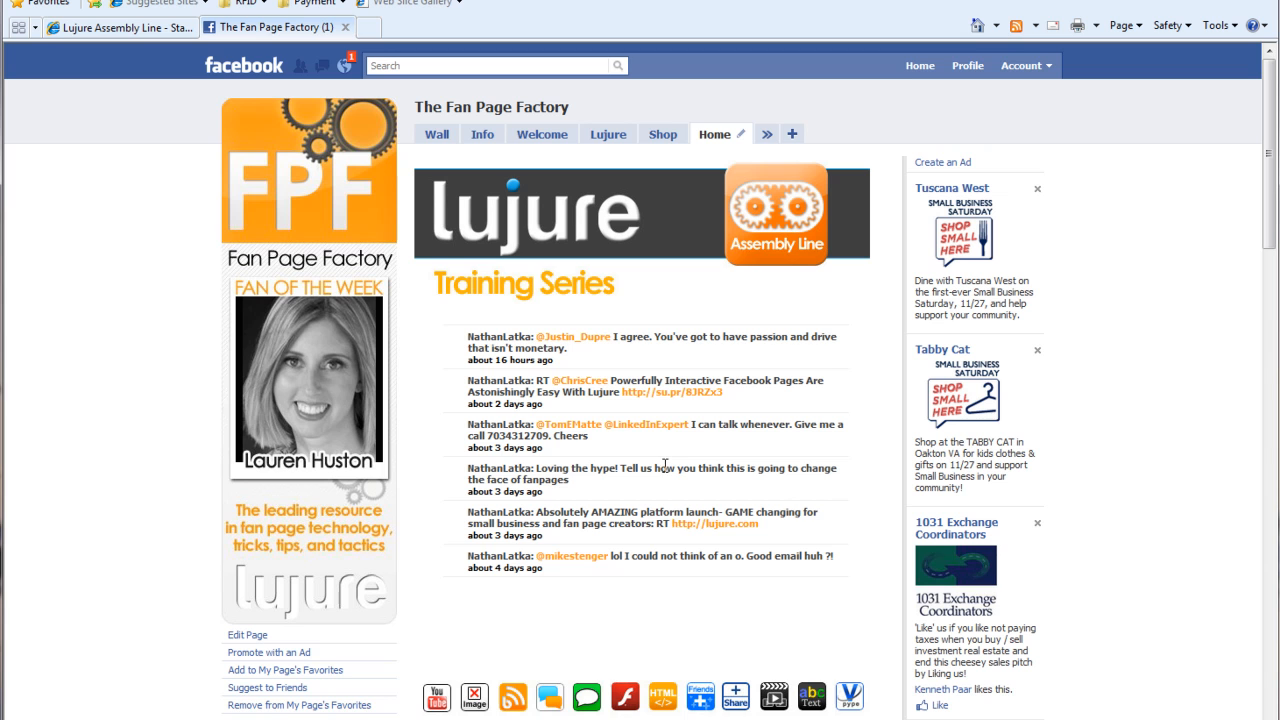
mouse_move(584, 386)
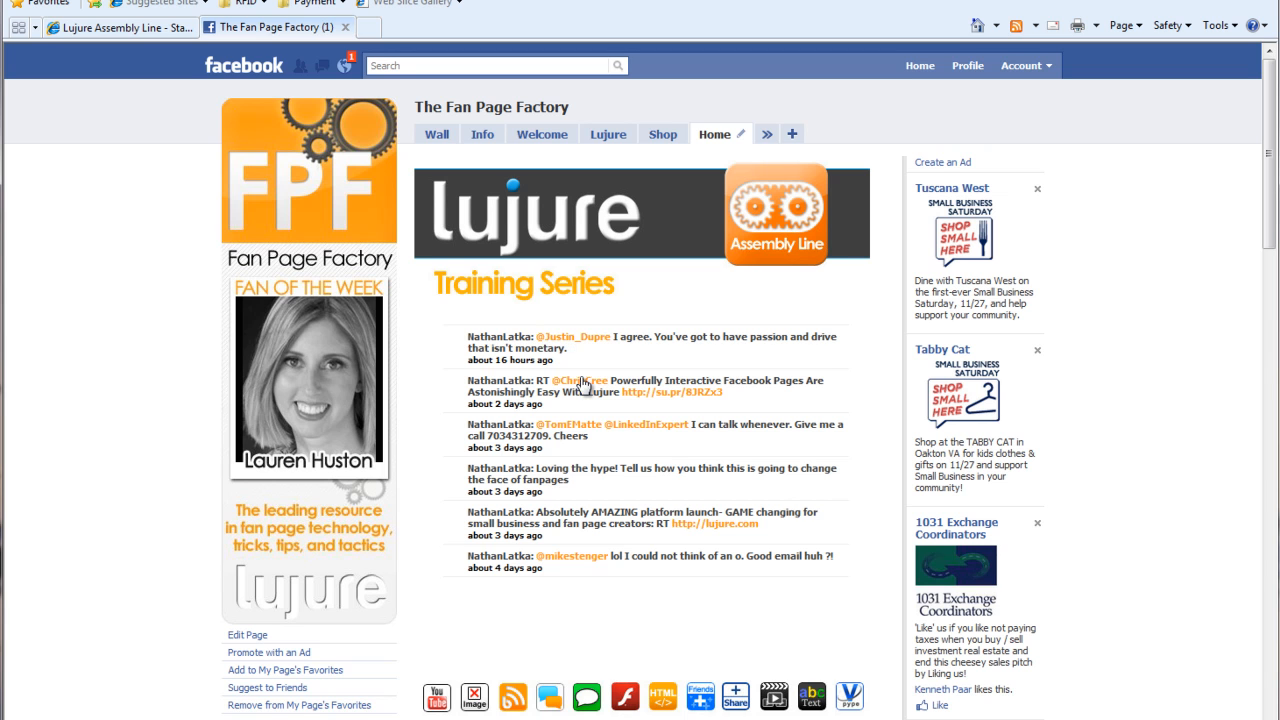
mouse_move(568, 646)
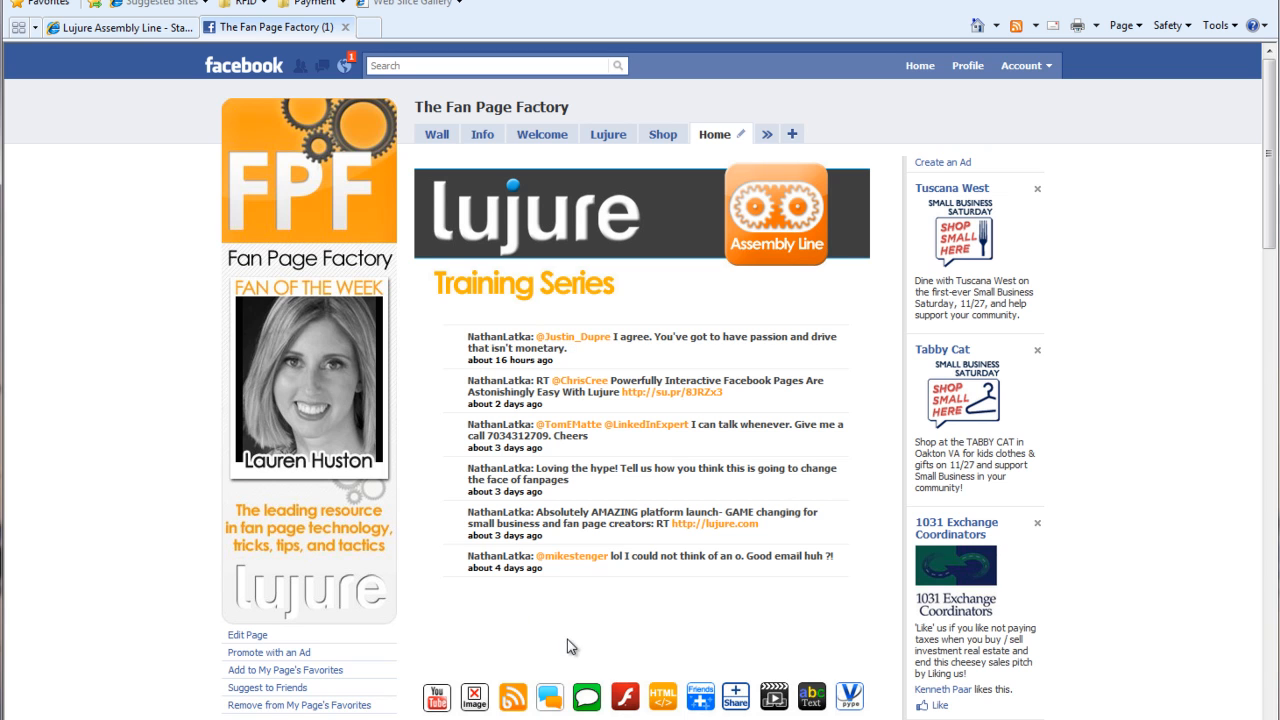
scroll("down", 3)
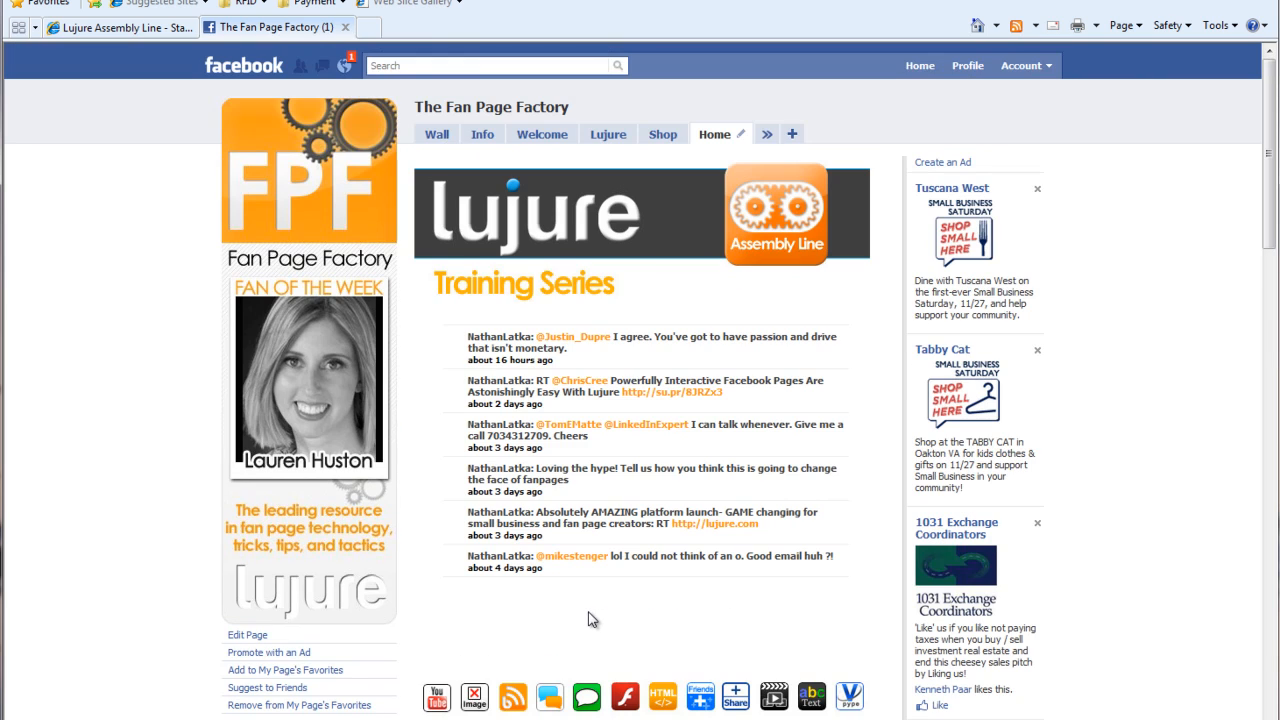
mouse_move(588, 616)
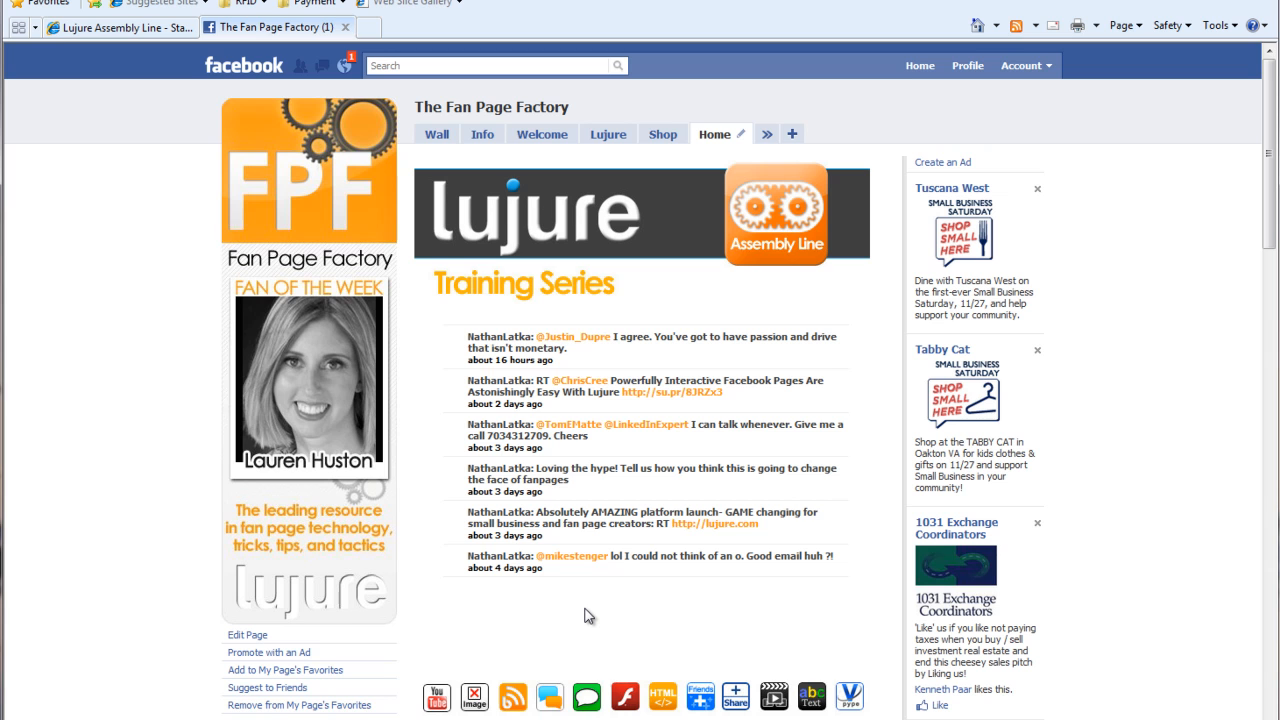